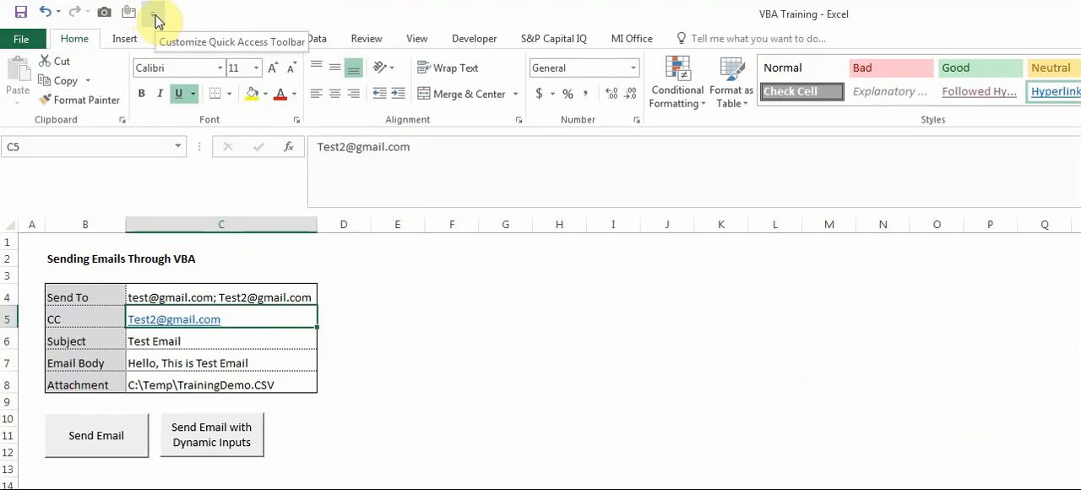
Step: Email the VBA Training workbook as an Outlook attachment from the Quick Access Toolbar
{"action": "left_click", "coordinate": [155, 16]}
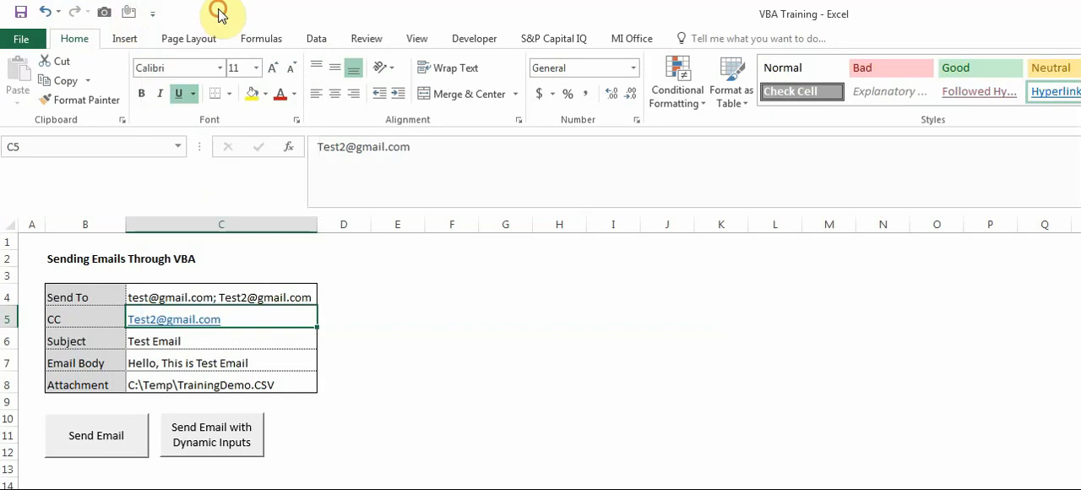
{"action": "mouse_move", "coordinate": [165, 17]}
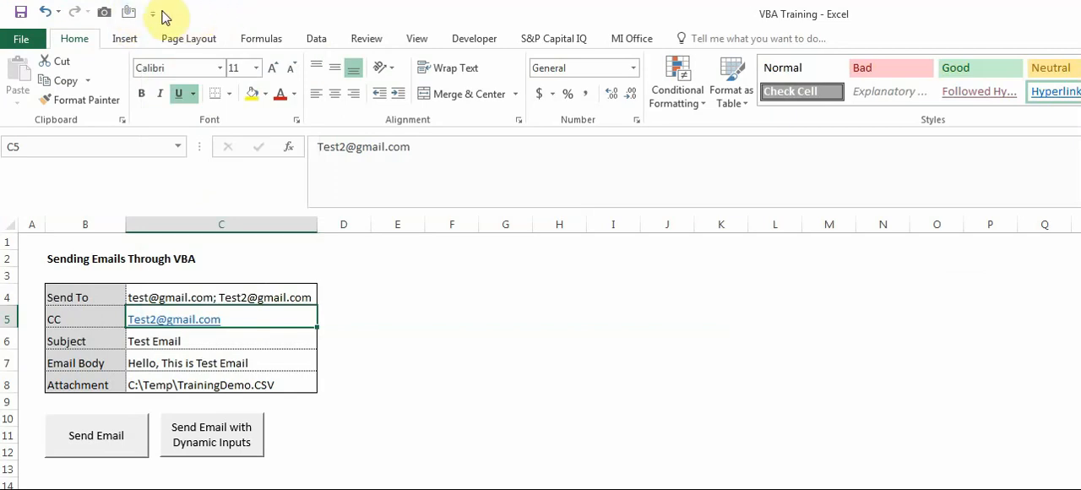
{"action": "left_click", "coordinate": [152, 15]}
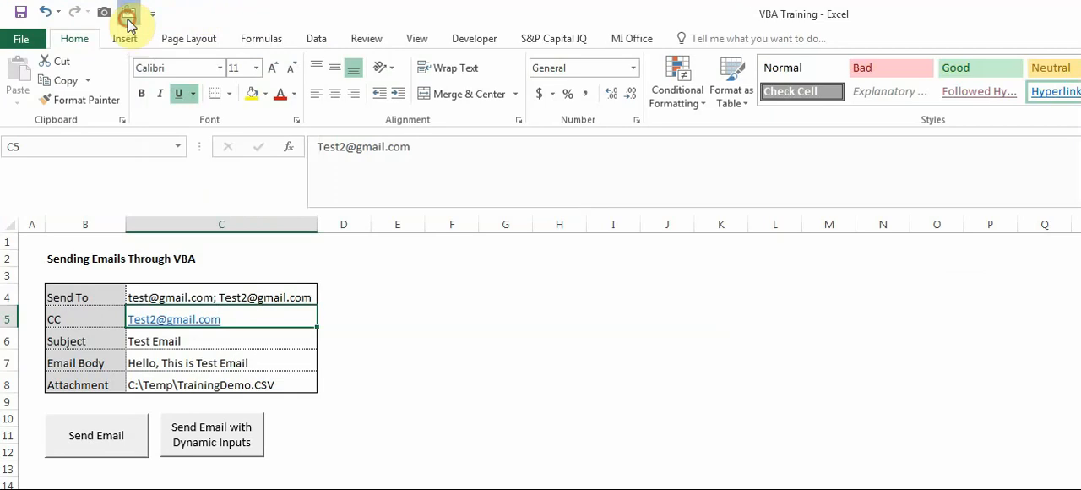
{"action": "left_click", "coordinate": [96, 435]}
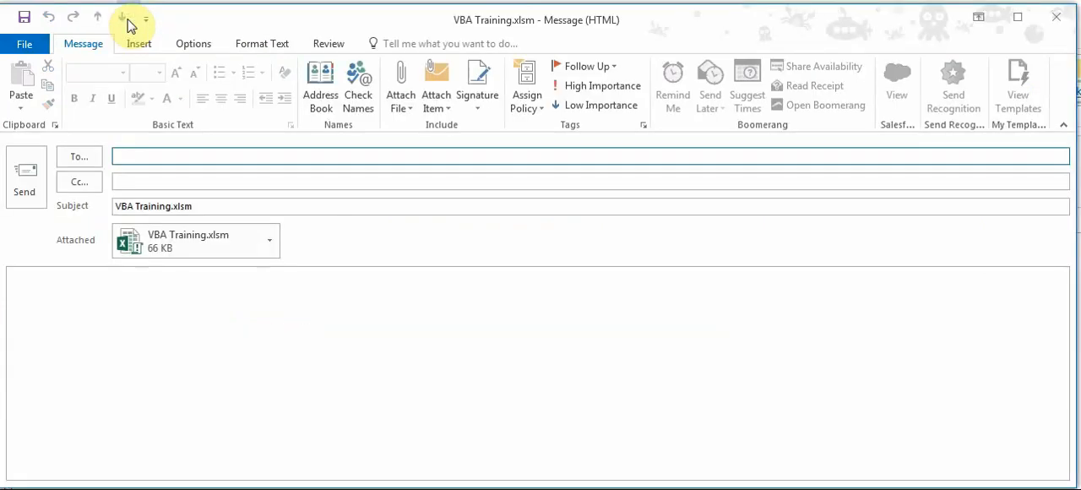
{"action": "mouse_move", "coordinate": [231, 270]}
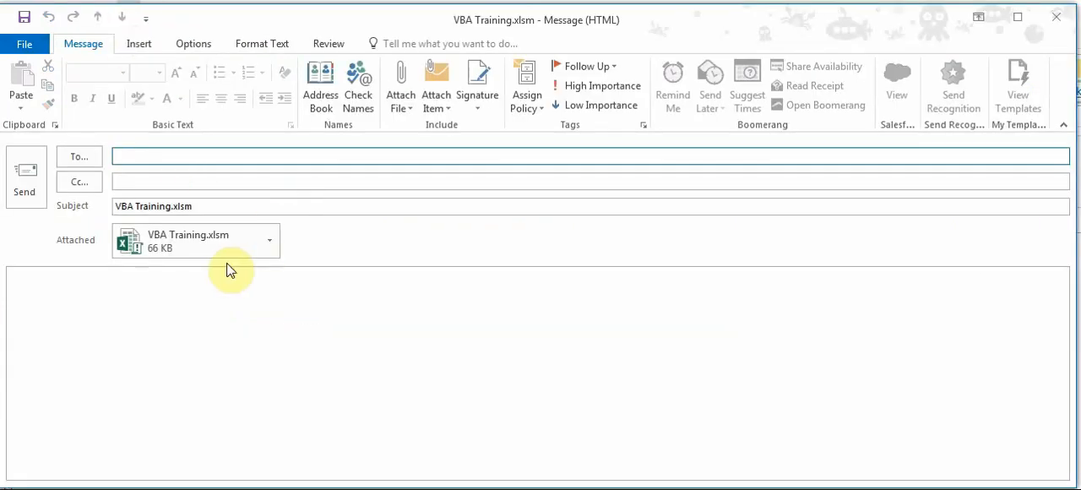
{"action": "mouse_move", "coordinate": [195, 241]}
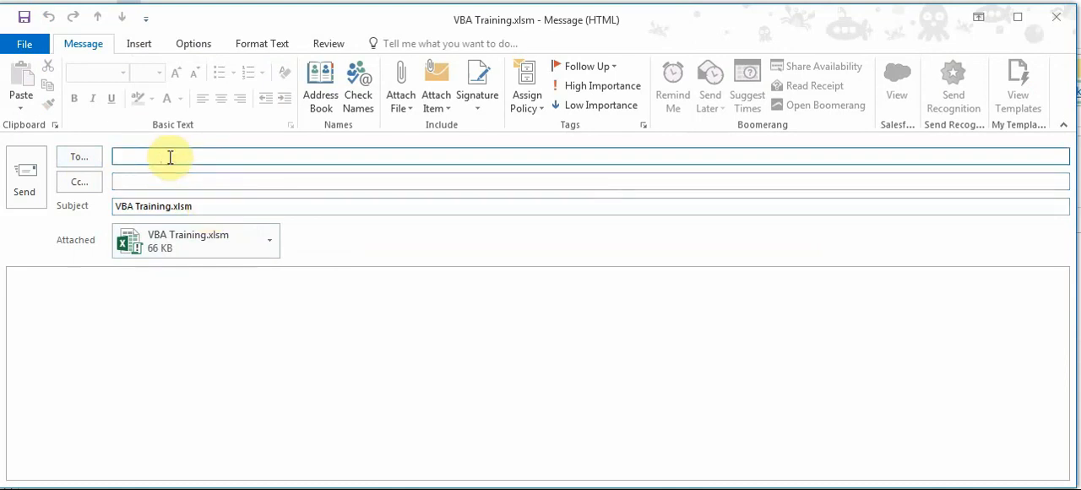
{"action": "mouse_move", "coordinate": [186, 234]}
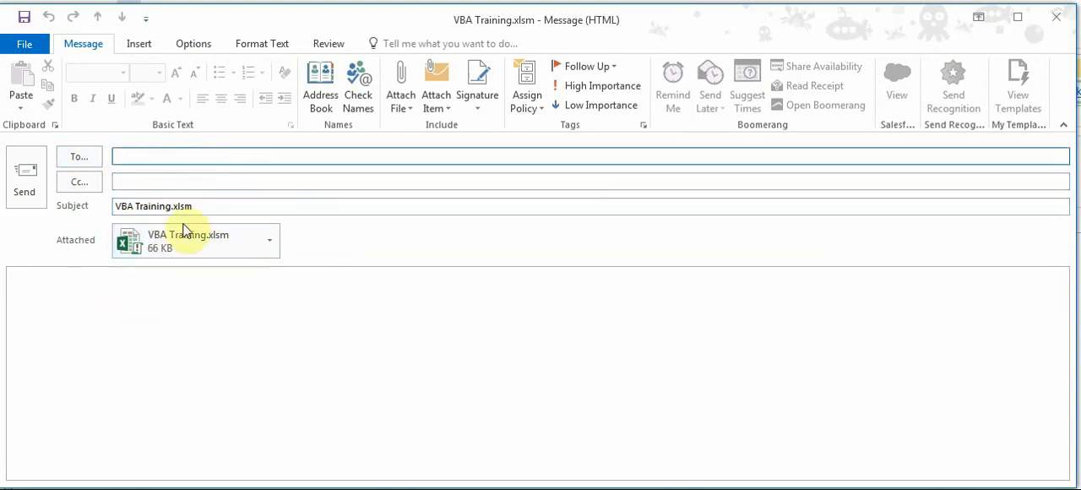
{"action": "mouse_move", "coordinate": [316, 224]}
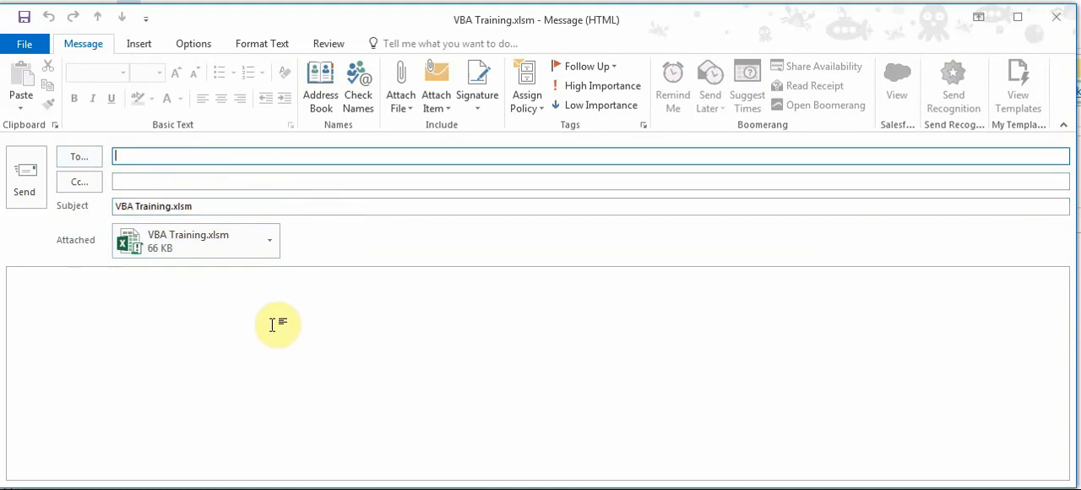
{"action": "mouse_move", "coordinate": [1056, 17]}
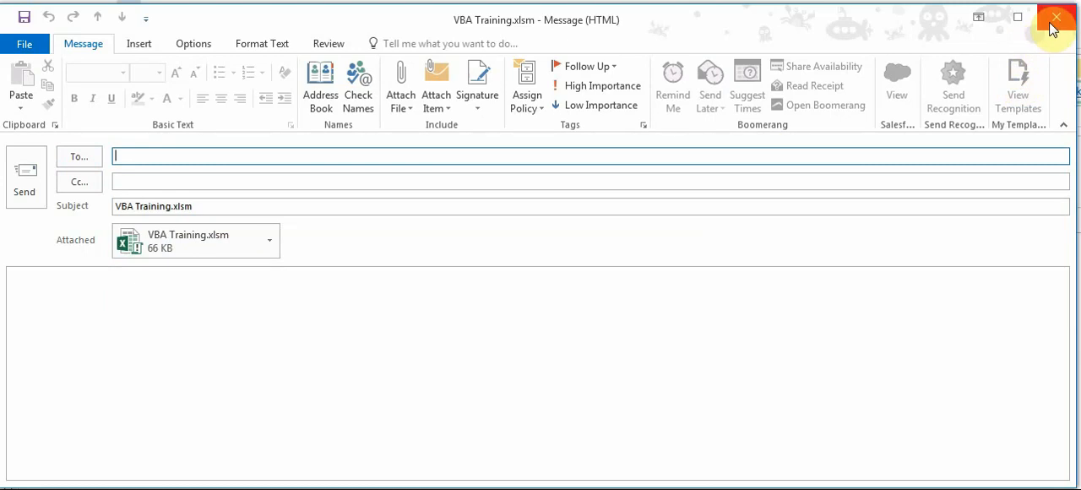
{"action": "mouse_move", "coordinate": [1056, 16]}
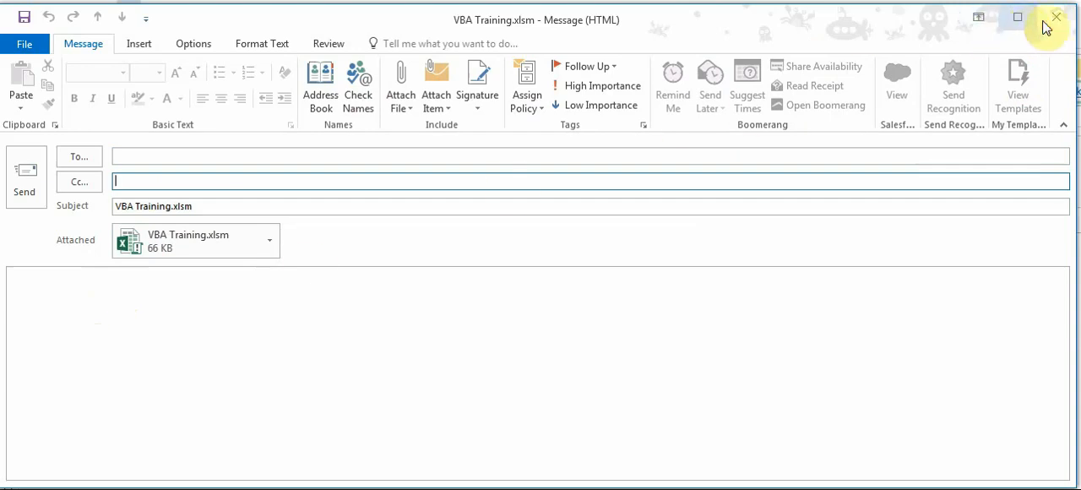
{"action": "mouse_move", "coordinate": [1056, 17]}
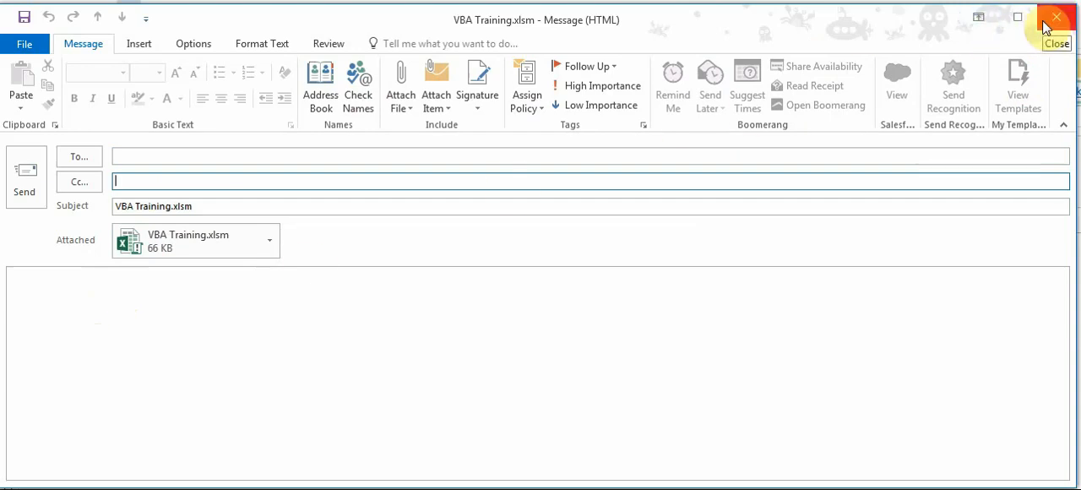
Step: Close the draft email and select the table cells down to the attachment path in C8
{"action": "left_click", "coordinate": [1055, 17]}
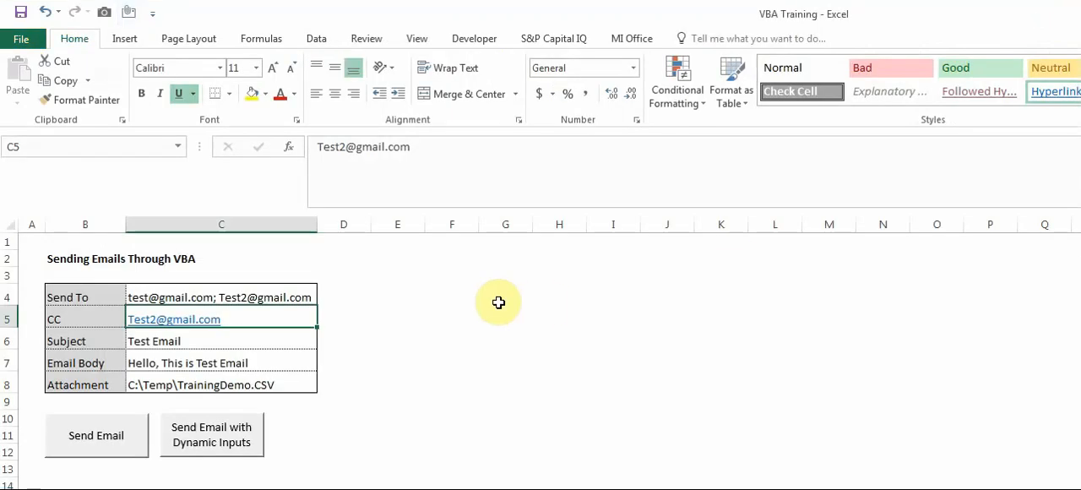
{"action": "mouse_move", "coordinate": [400, 351]}
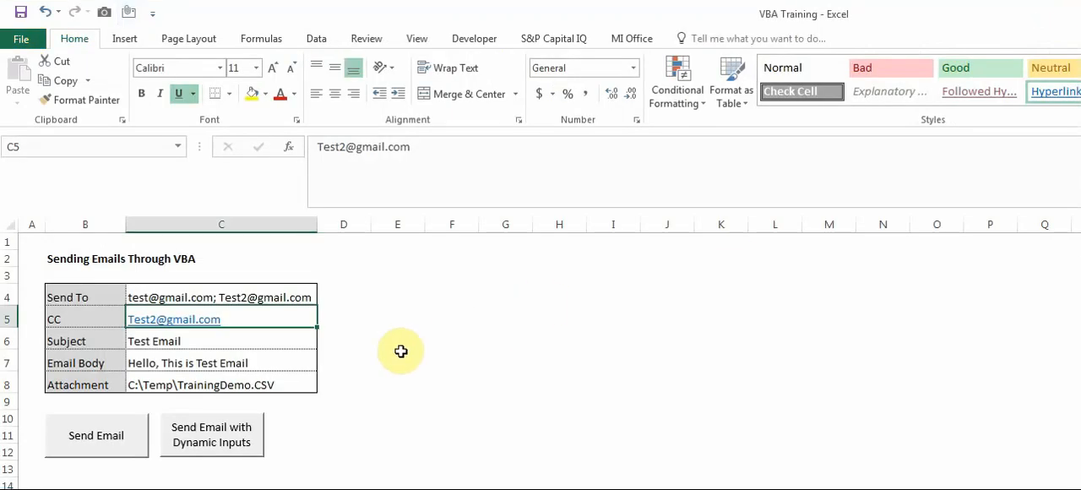
{"action": "mouse_move", "coordinate": [209, 300]}
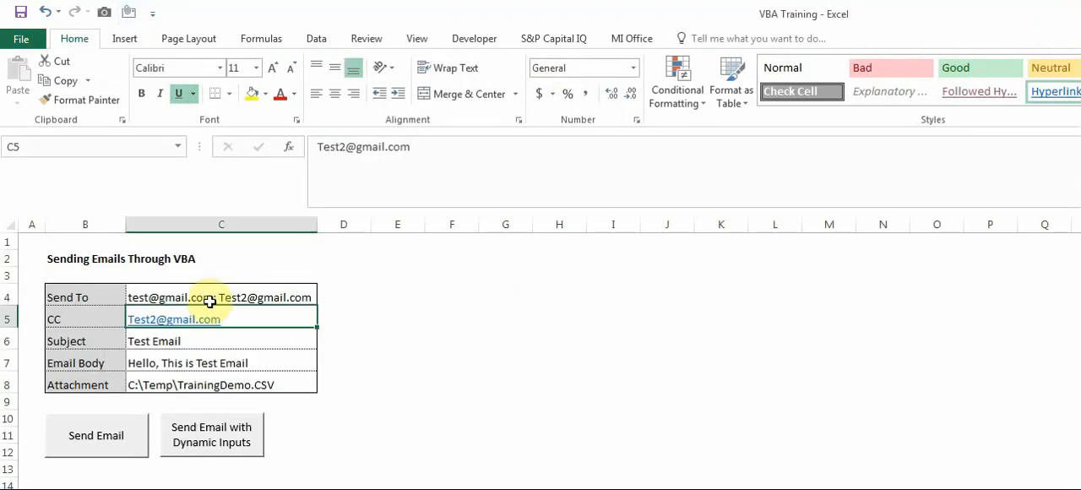
{"action": "left_click", "coordinate": [221, 296]}
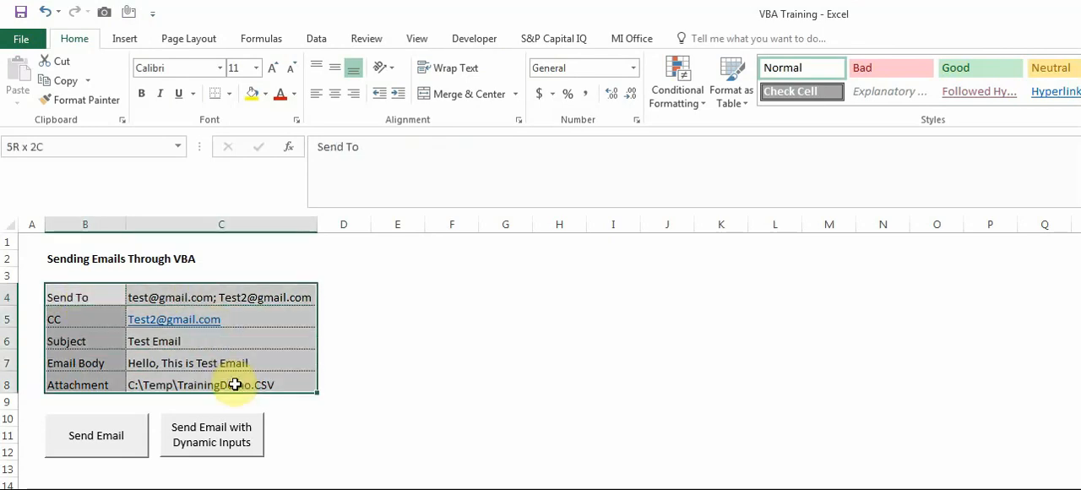
{"action": "left_click", "coordinate": [221, 384]}
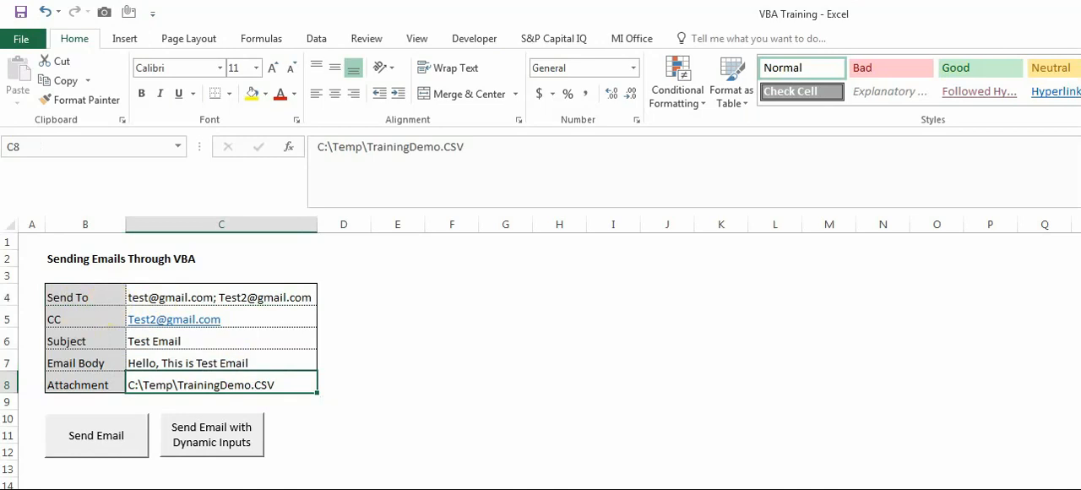
{"action": "mouse_move", "coordinate": [277, 20]}
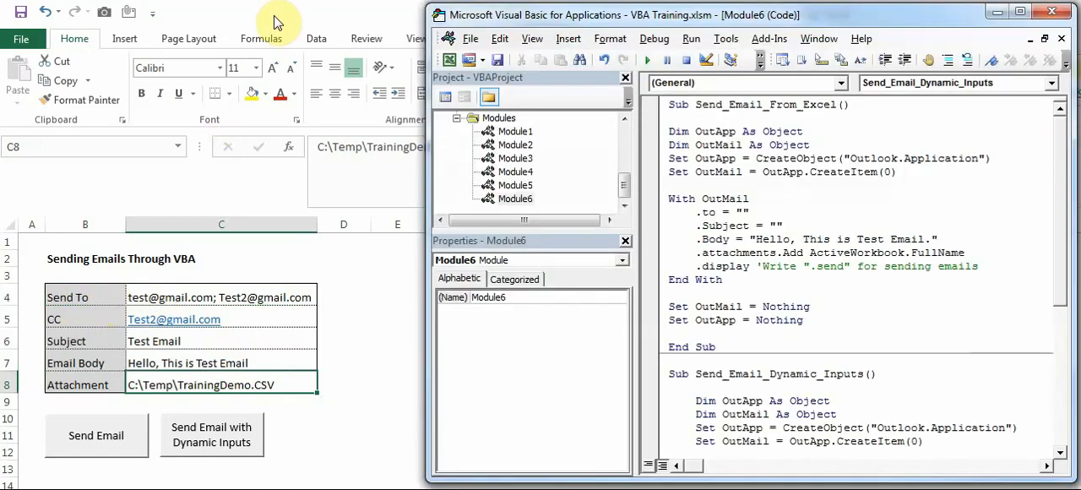
Step: Run the Send_Email_From_Excel macro from Module6
{"action": "left_click", "coordinate": [787, 185]}
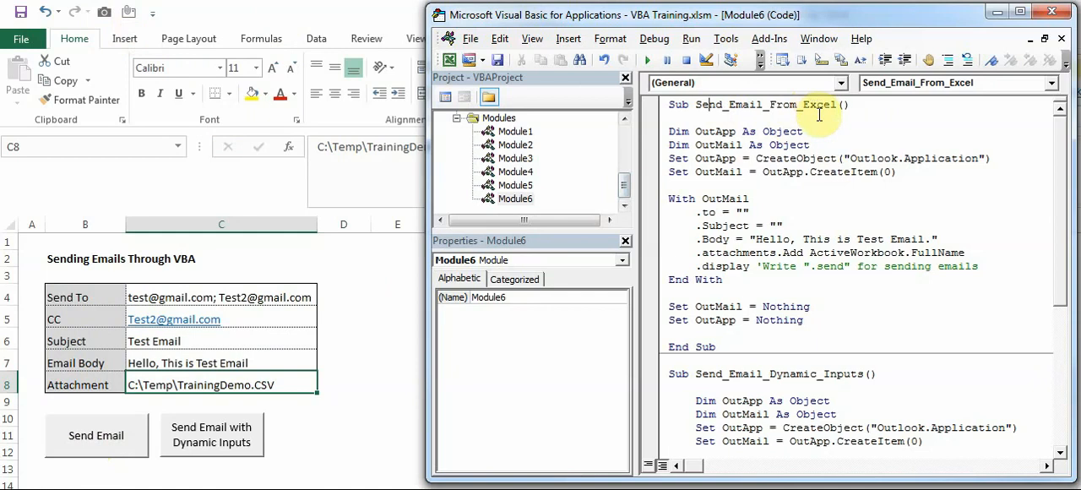
{"action": "mouse_move", "coordinate": [981, 352]}
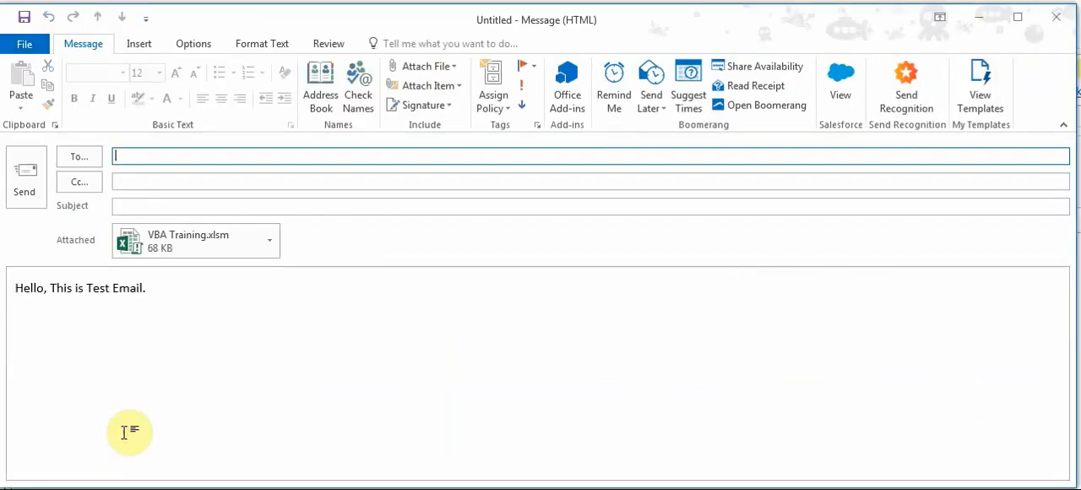
{"action": "mouse_move", "coordinate": [186, 317]}
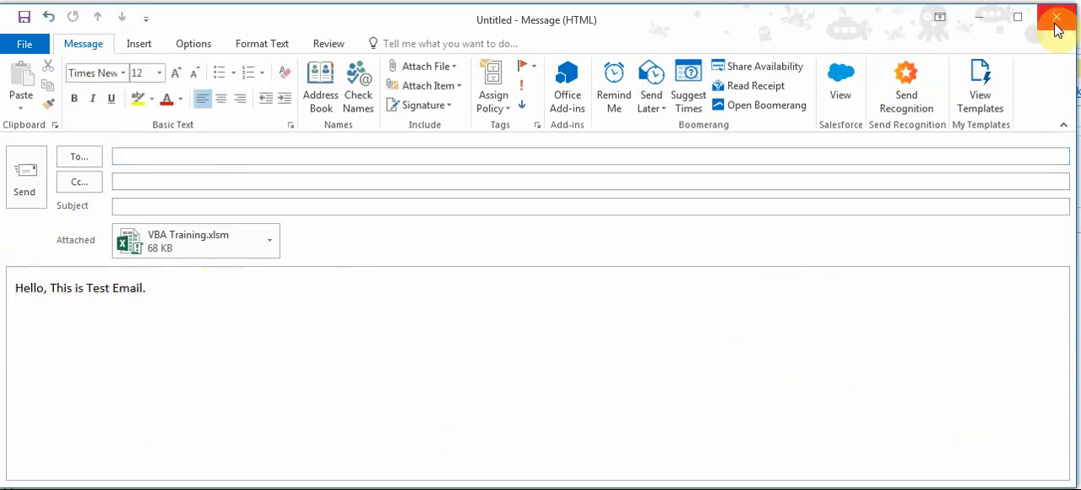
Step: Close the generated draft with the workbook attachment and test body
{"action": "left_click", "coordinate": [230, 288]}
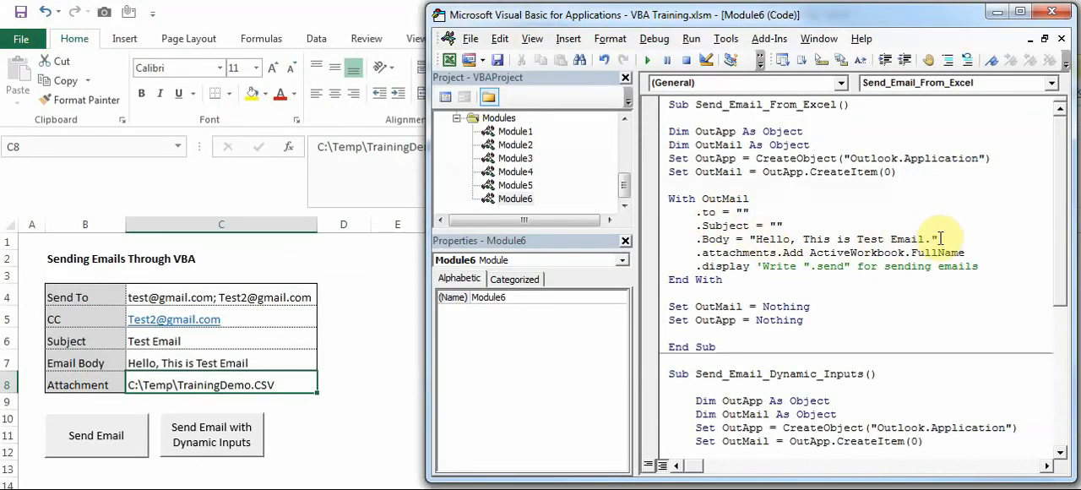
{"action": "mouse_move", "coordinate": [815, 152]}
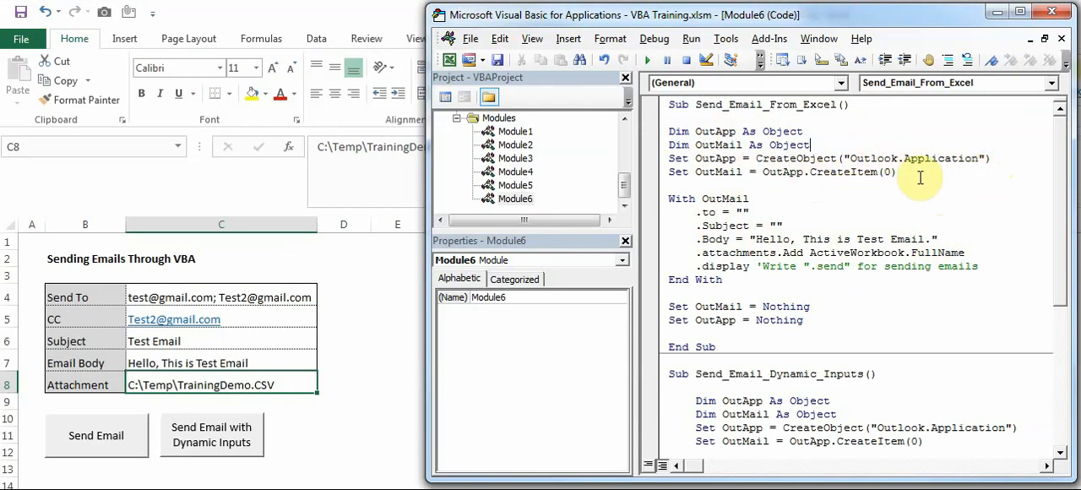
{"action": "mouse_move", "coordinate": [913, 174]}
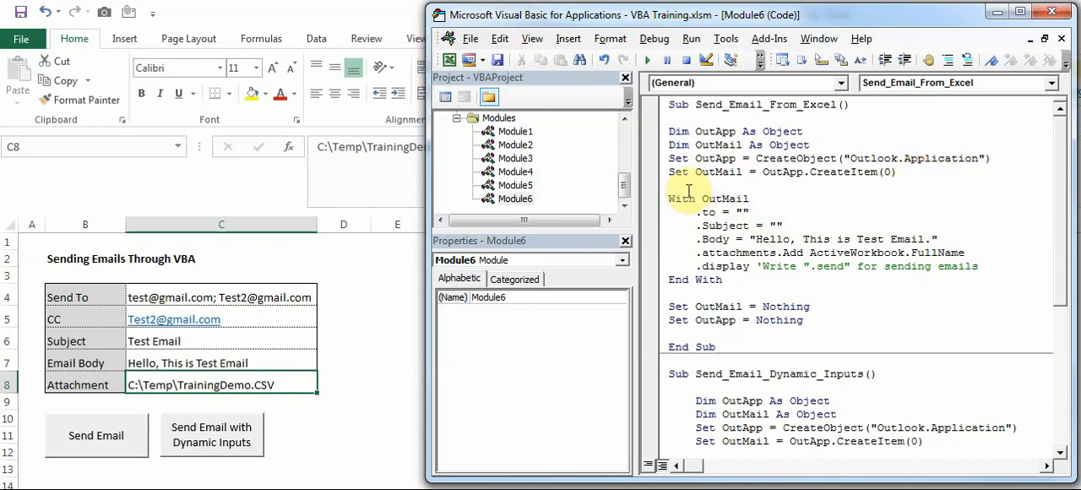
{"action": "mouse_move", "coordinate": [773, 196]}
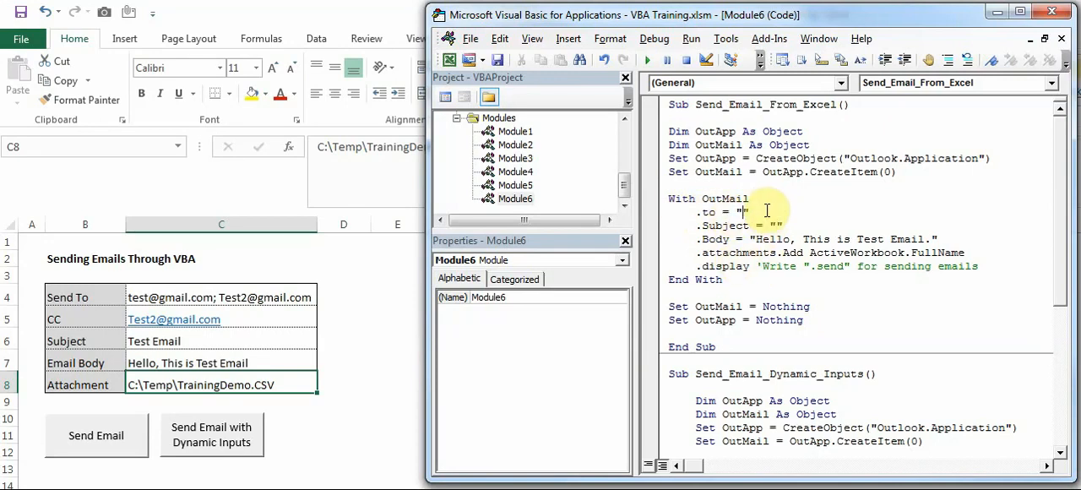
{"action": "mouse_move", "coordinate": [868, 305]}
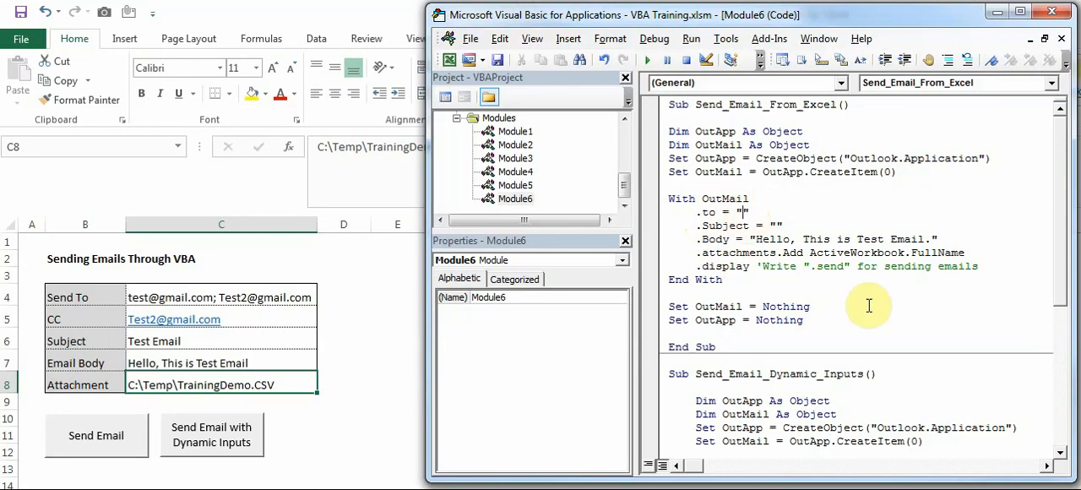
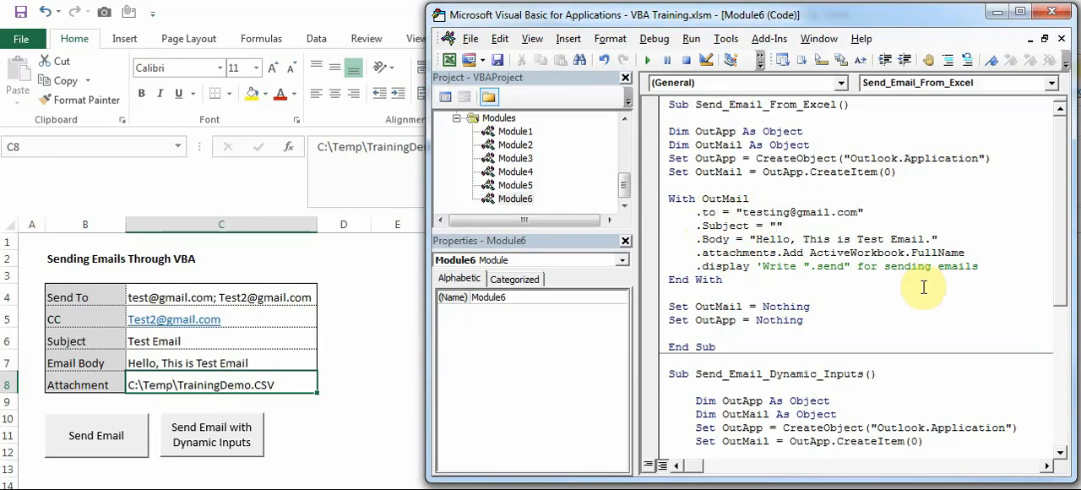
{"action": "type", "text": "Test1"}
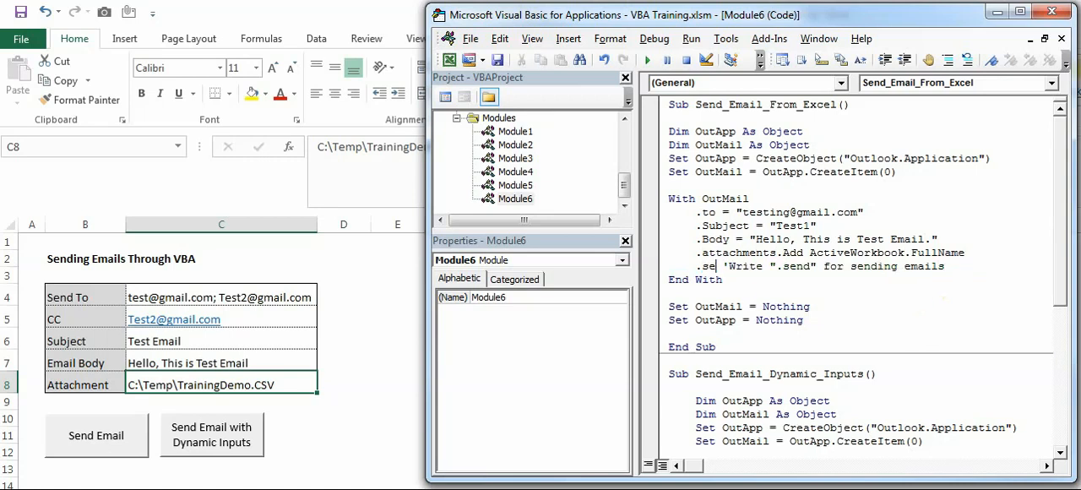
{"action": "double_click", "coordinate": [712, 266]}
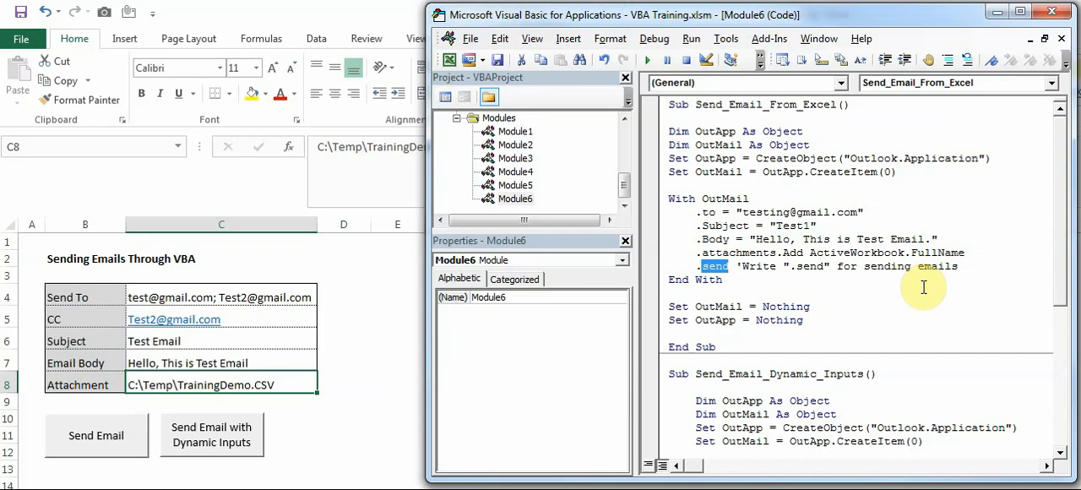
{"action": "type", "text": "display"}
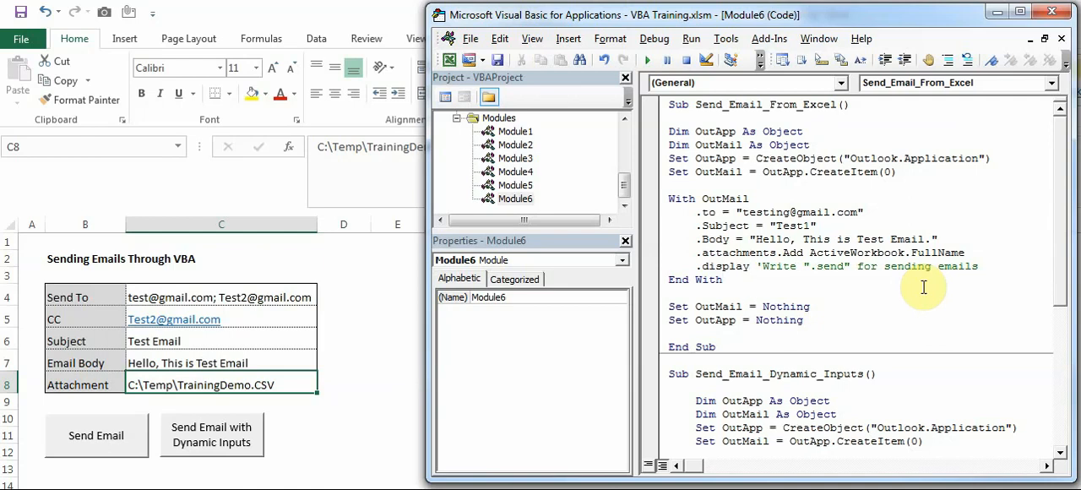
Step: Run Send_Email_From_Excel from the sheet's Send Email button
{"action": "left_click", "coordinate": [97, 434]}
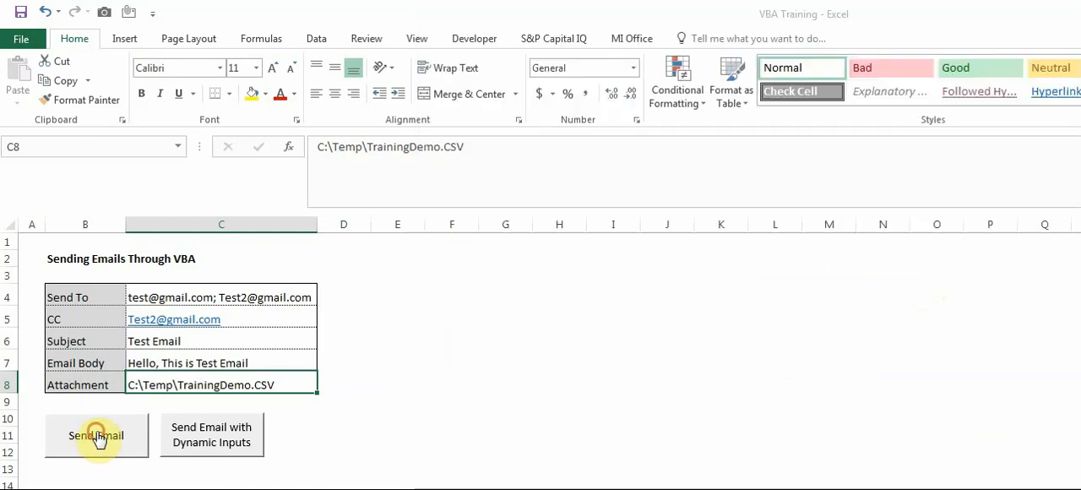
{"action": "left_click", "coordinate": [95, 434]}
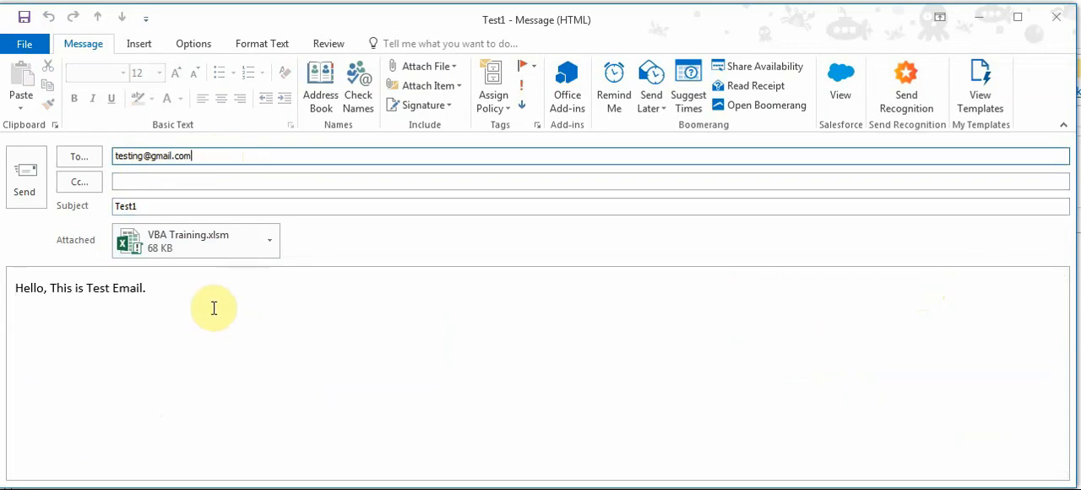
{"action": "mouse_move", "coordinate": [178, 302]}
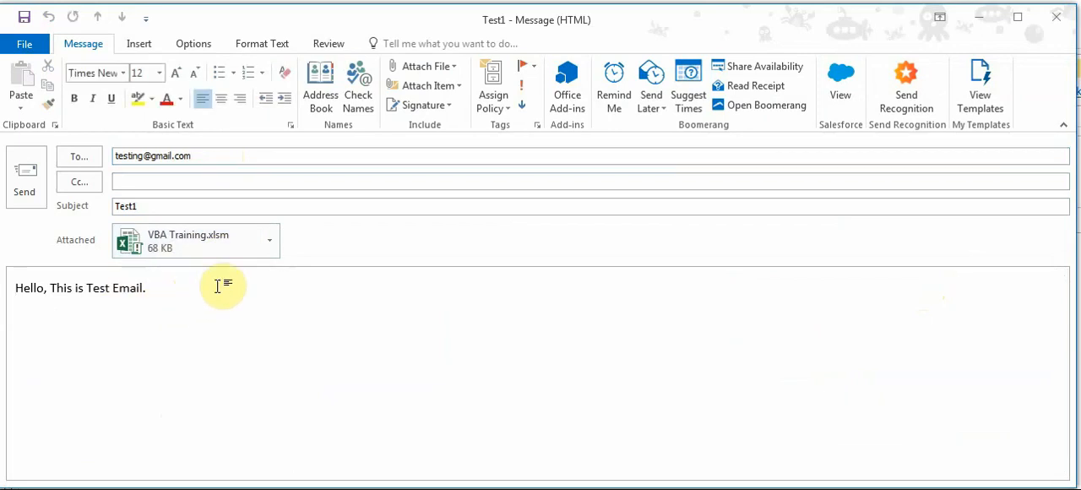
Step: Close the Test1 draft and scroll through the Send_Email_From_Excel code
{"action": "left_click", "coordinate": [1055, 17]}
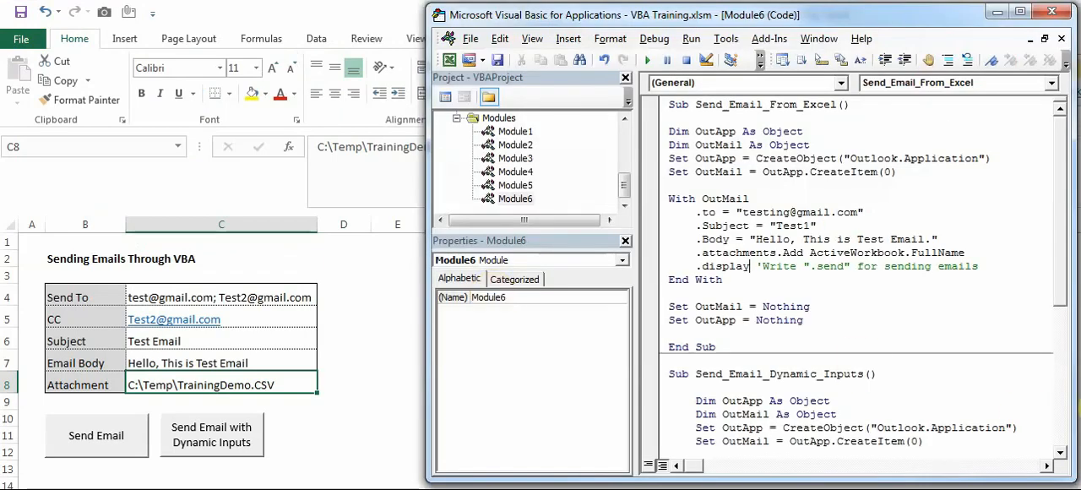
{"action": "mouse_move", "coordinate": [878, 322]}
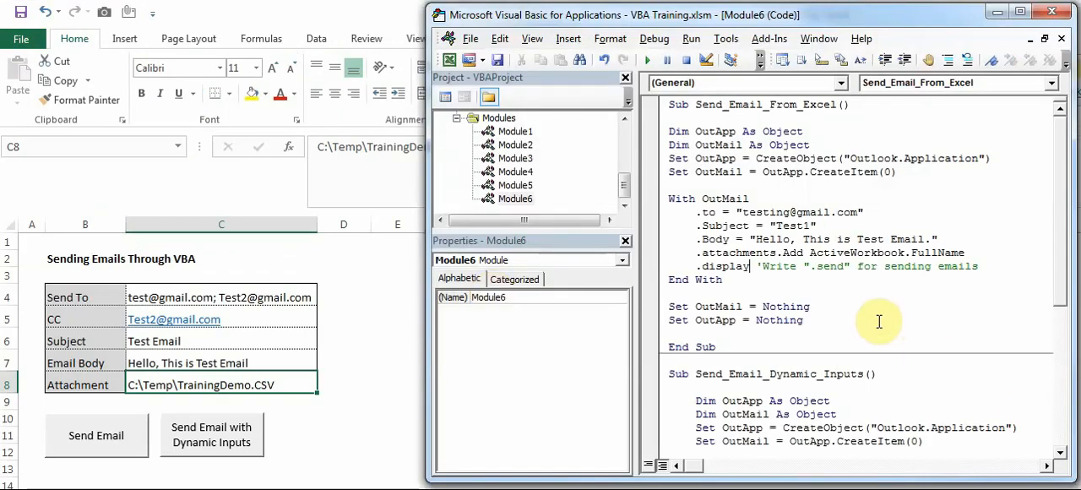
{"action": "mouse_move", "coordinate": [966, 224]}
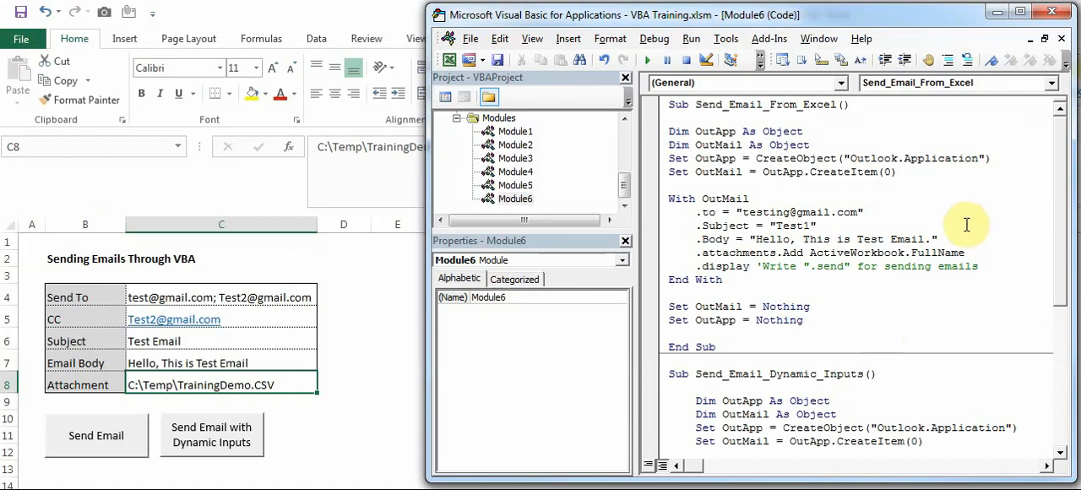
{"action": "scroll", "scroll_direction": "down", "scroll_amount": 3}
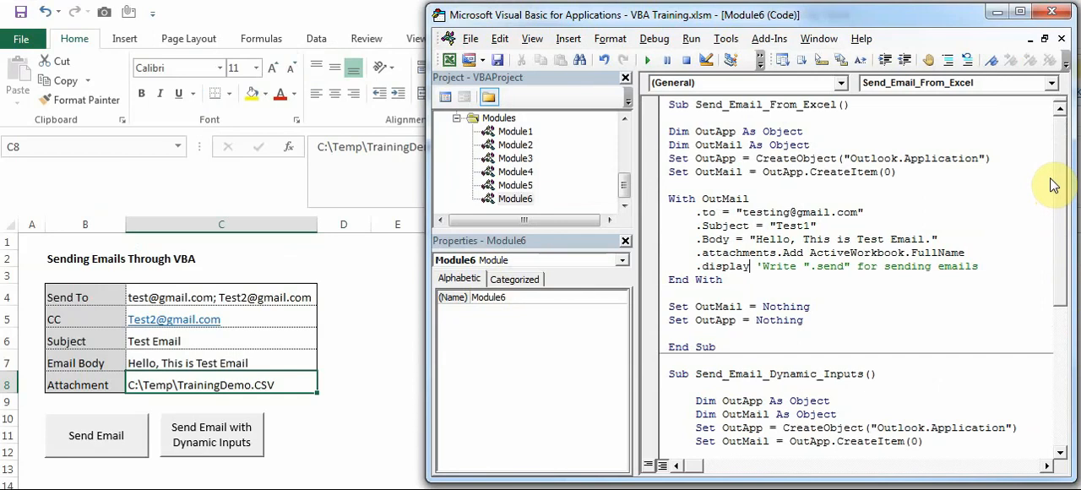
{"action": "scroll", "scroll_direction": "down", "scroll_amount": 3}
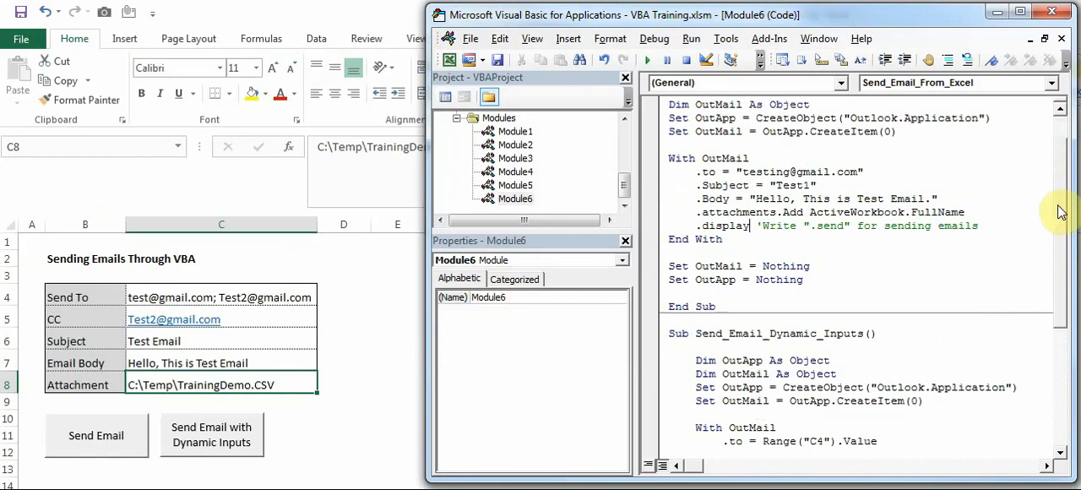
Step: Delete the blank line above .display in Send_Email_Dynamic_Inputs
{"action": "scroll", "scroll_direction": "down", "scroll_amount": 3}
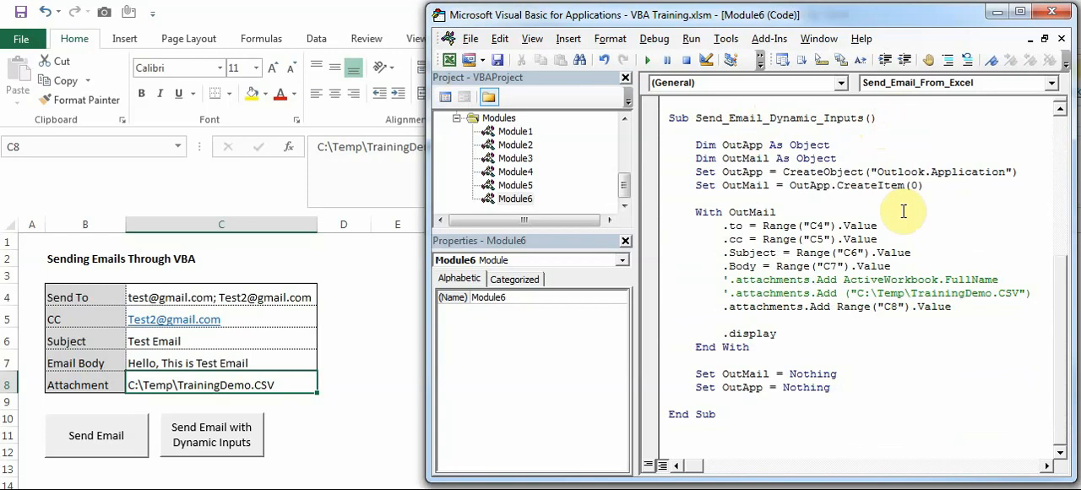
{"action": "mouse_move", "coordinate": [684, 150]}
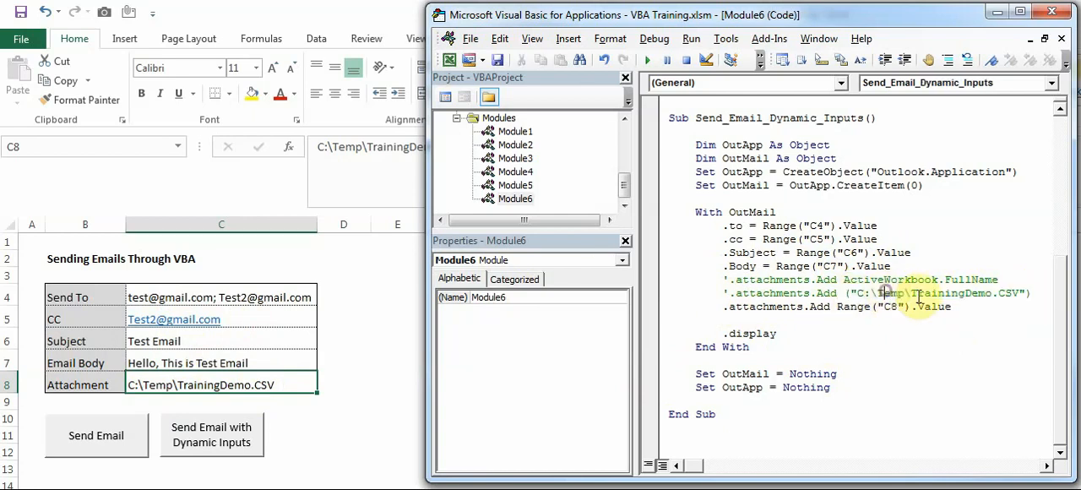
{"action": "mouse_move", "coordinate": [948, 330]}
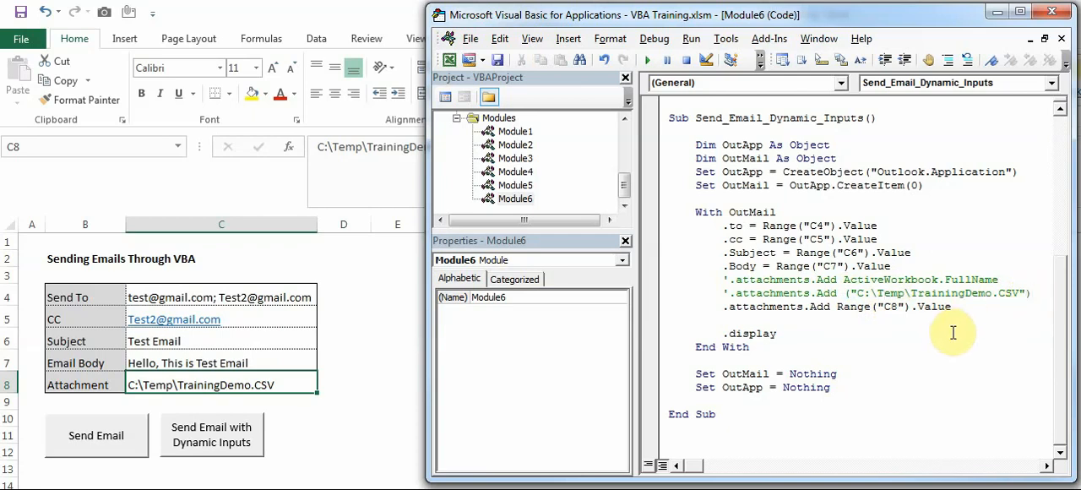
{"action": "left_click", "coordinate": [1032, 293]}
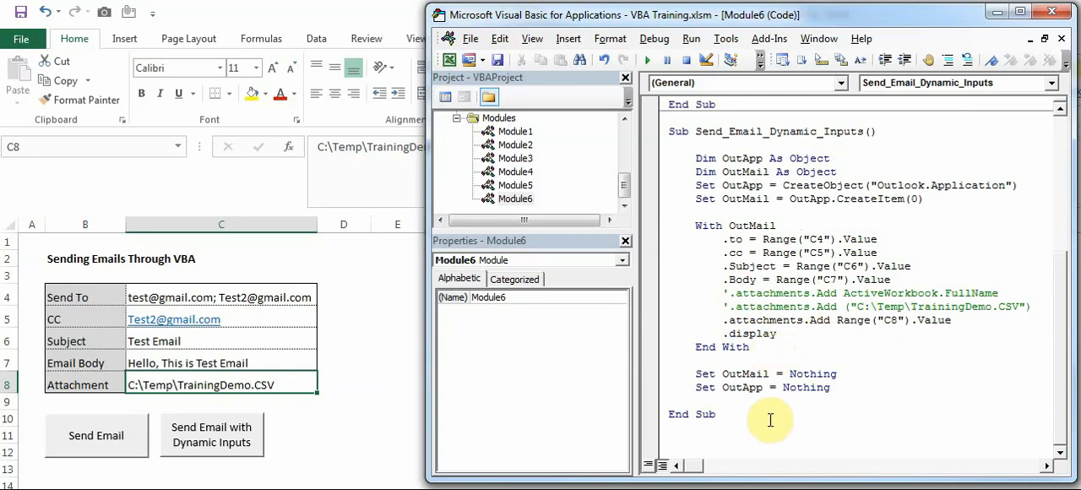
{"action": "mouse_move", "coordinate": [433, 397]}
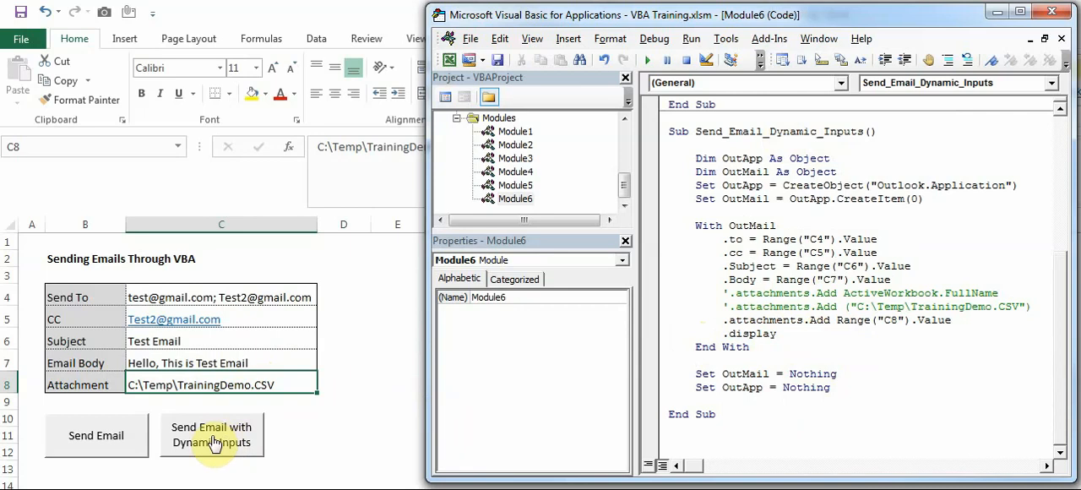
Step: Run Send Email with Dynamic Inputs and inspect the draft's CC and TrainingDemo.csv attachment
{"action": "left_click", "coordinate": [211, 435]}
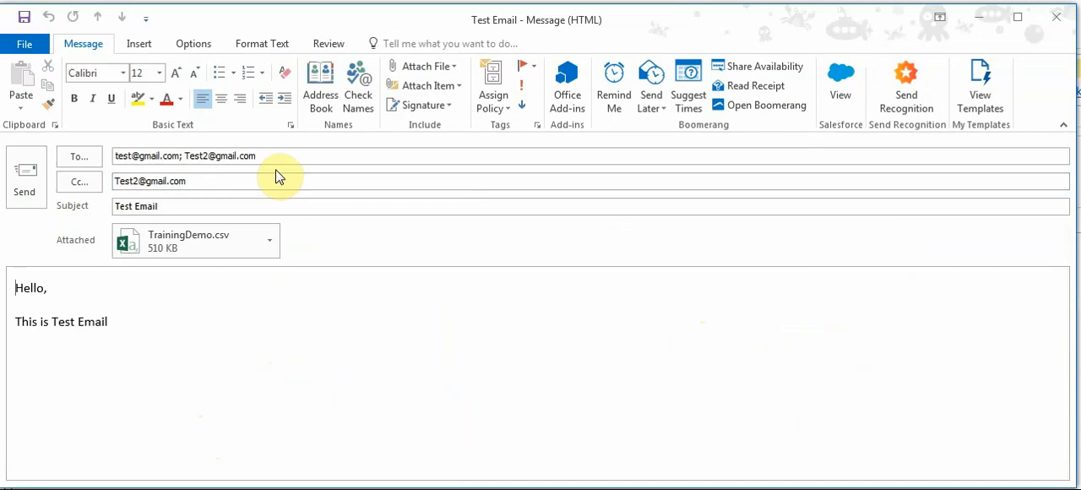
{"action": "mouse_move", "coordinate": [596, 20]}
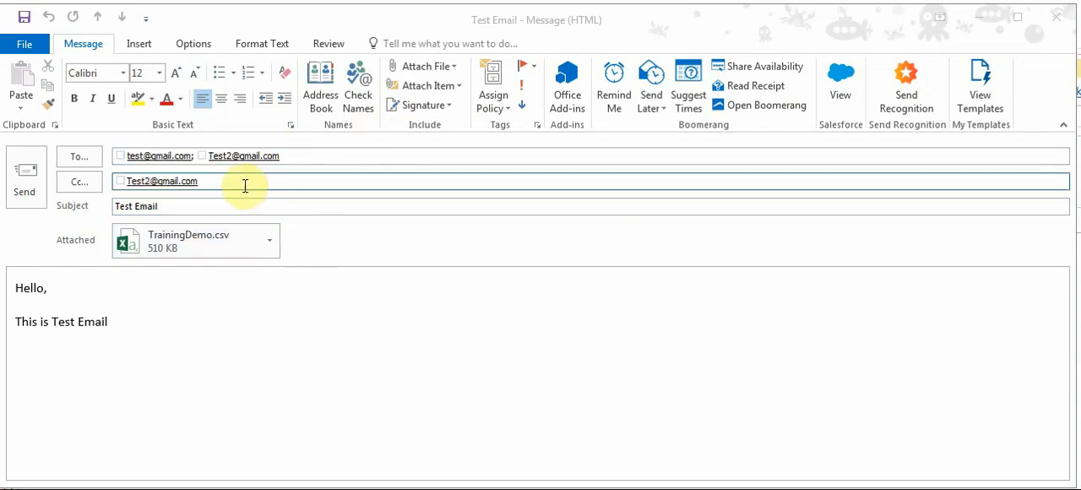
{"action": "left_click", "coordinate": [177, 206]}
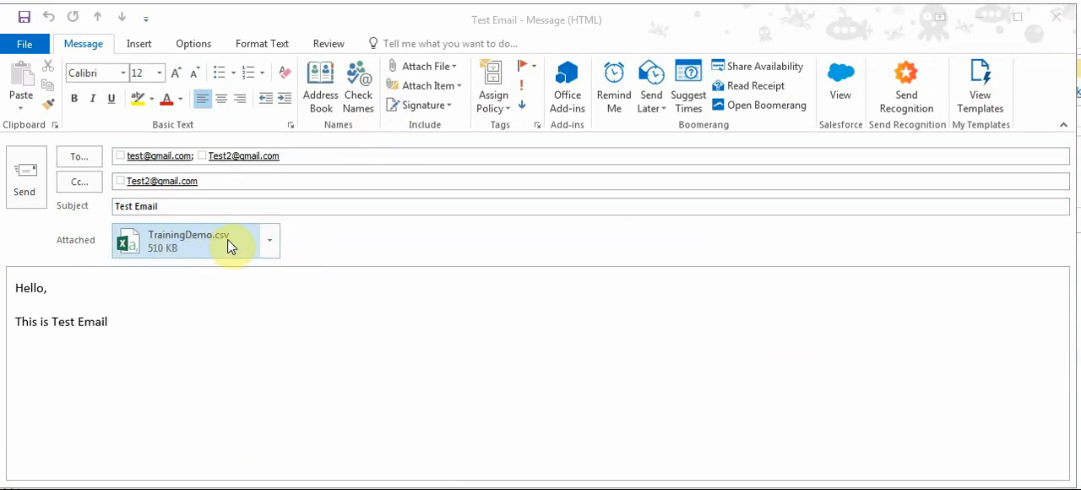
{"action": "mouse_move", "coordinate": [188, 247]}
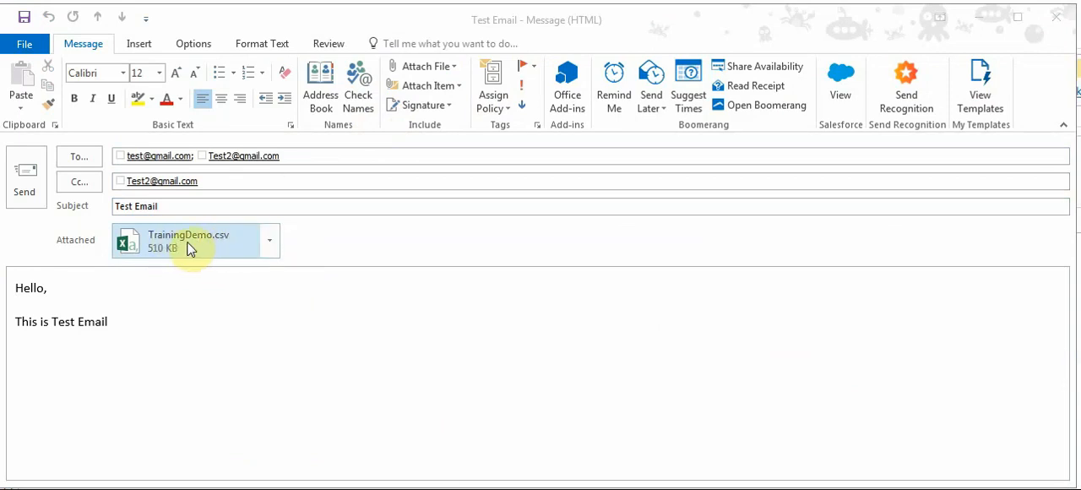
{"action": "mouse_move", "coordinate": [230, 248]}
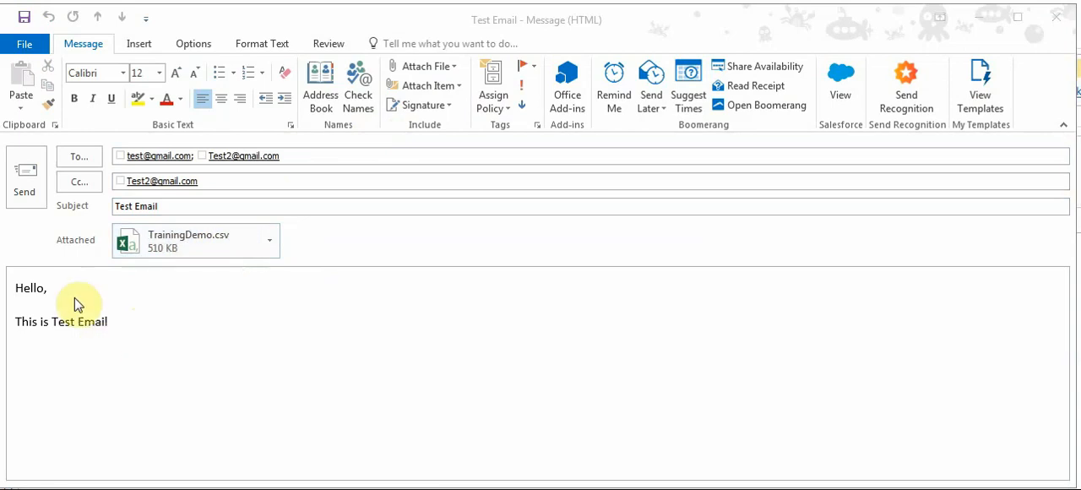
{"action": "mouse_move", "coordinate": [140, 330]}
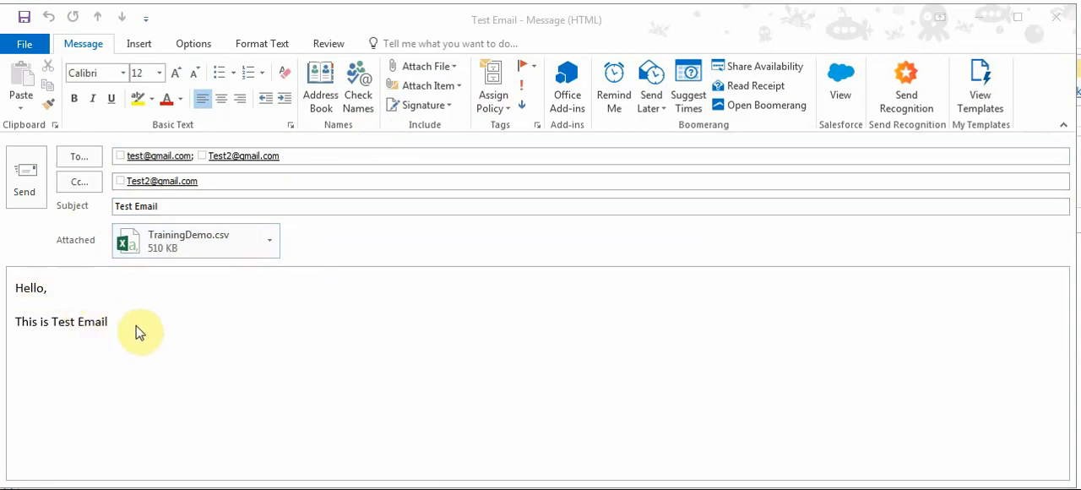
{"action": "mouse_move", "coordinate": [23, 322]}
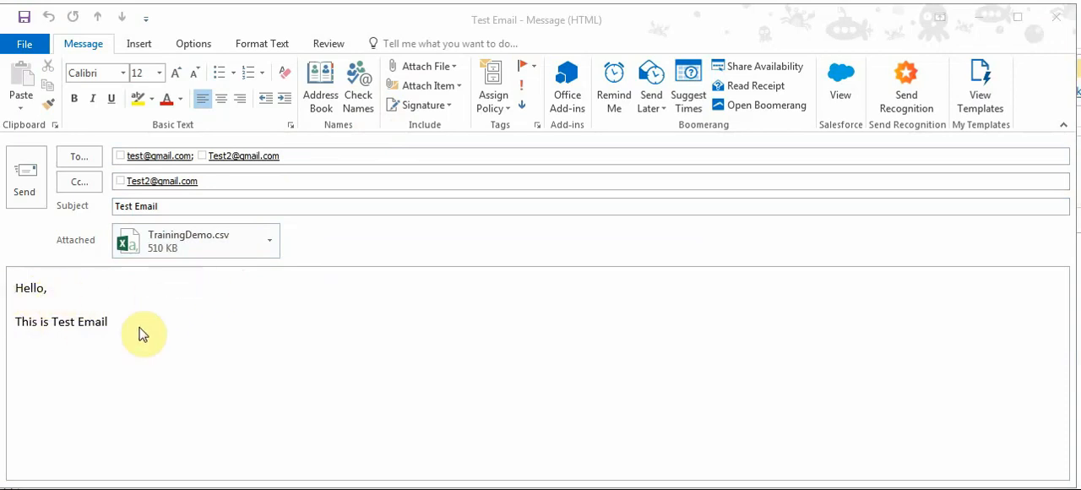
{"action": "mouse_move", "coordinate": [204, 326]}
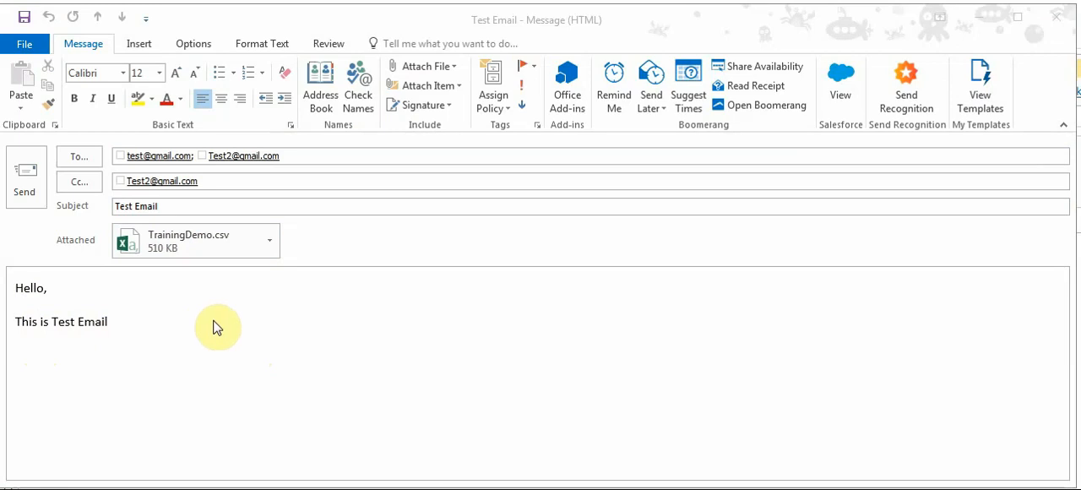
{"action": "mouse_move", "coordinate": [985, 24]}
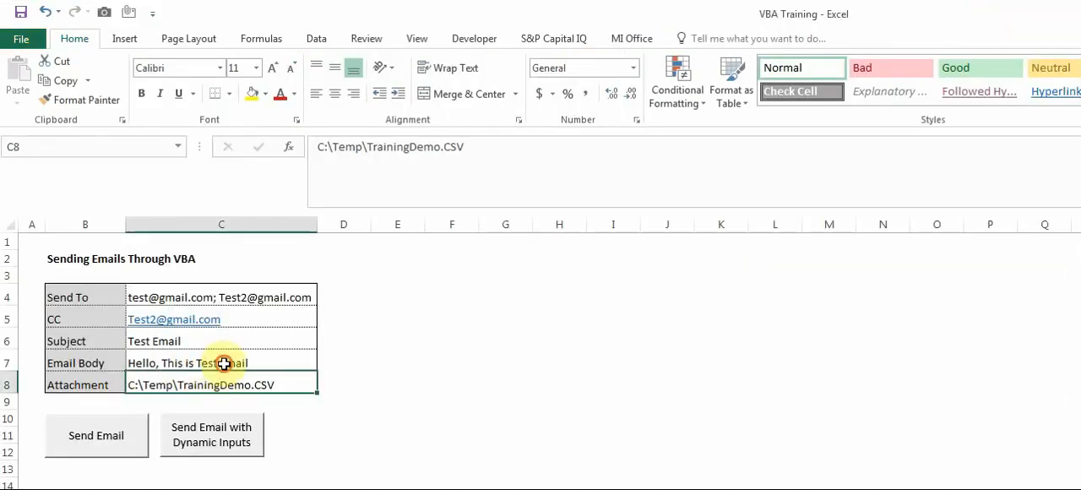
Step: Append CHAR(10) breaks with "Thanks" and "VBA" to the C7 body formula
{"action": "left_click", "coordinate": [221, 362]}
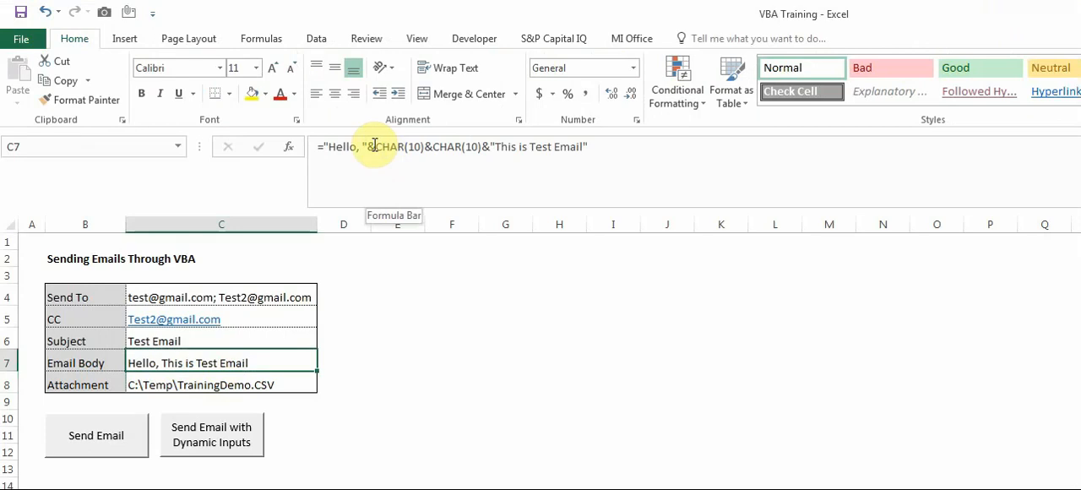
{"action": "mouse_move", "coordinate": [371, 147]}
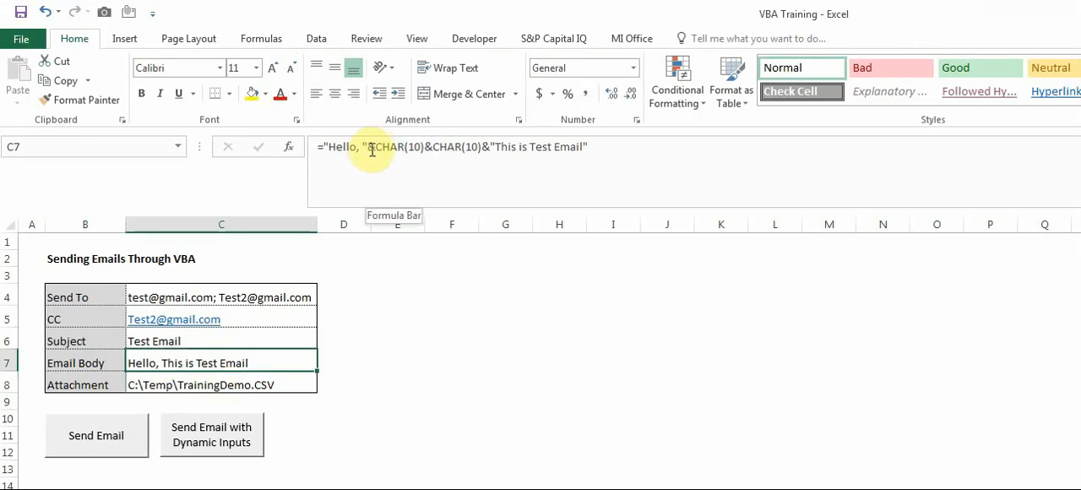
{"action": "mouse_move", "coordinate": [428, 146]}
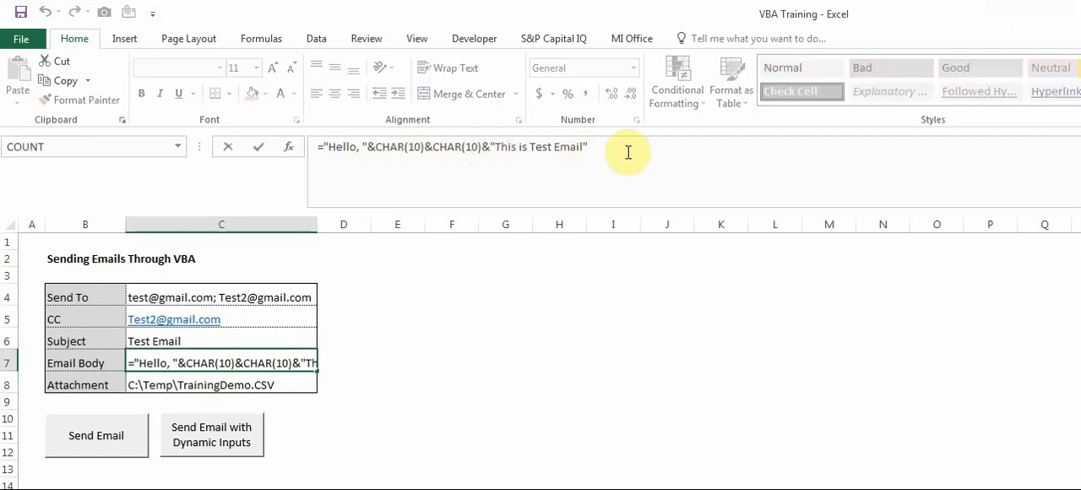
{"action": "mouse_move", "coordinate": [371, 147]}
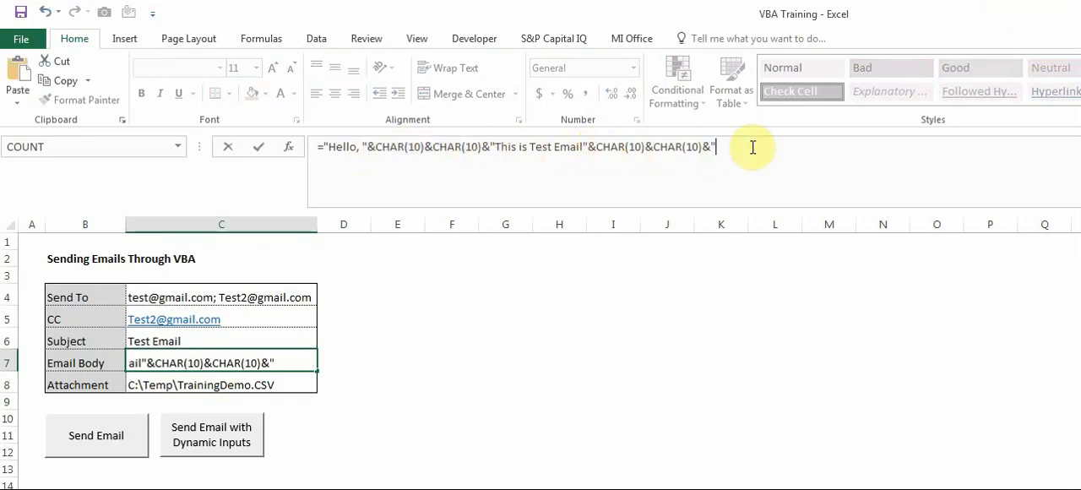
{"action": "type", "text": "Thanks\"&CHAR(10)&CHAR(10)&"}
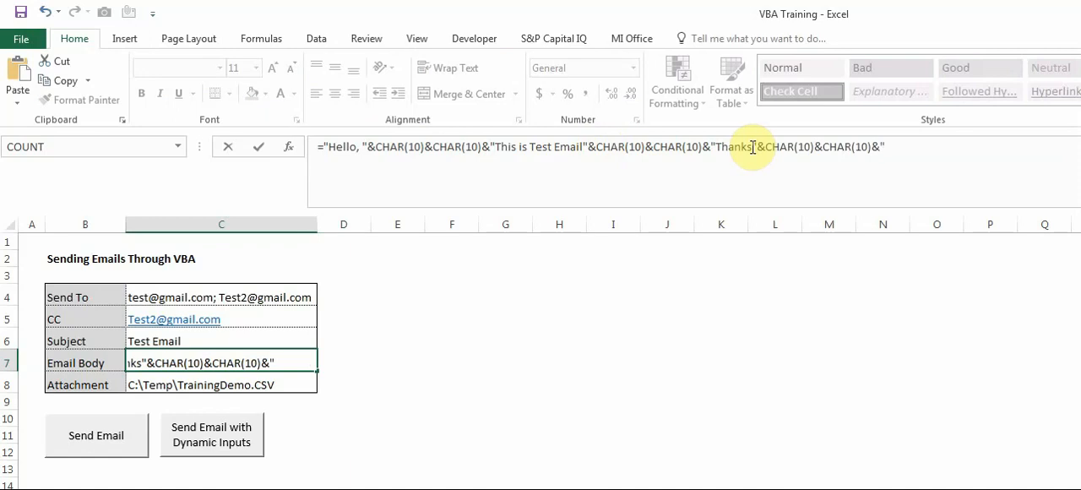
{"action": "type", "text": "\"VBA\""}
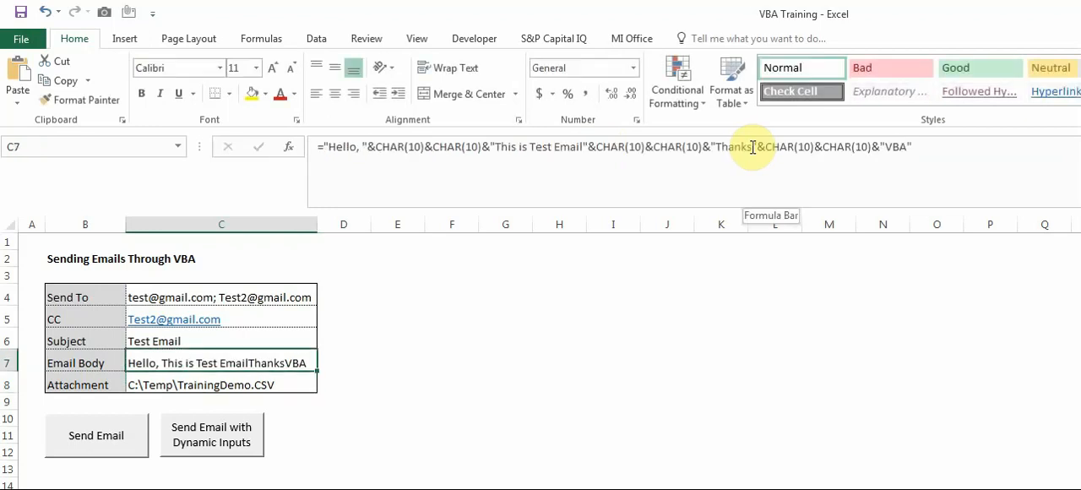
{"action": "mouse_move", "coordinate": [561, 147]}
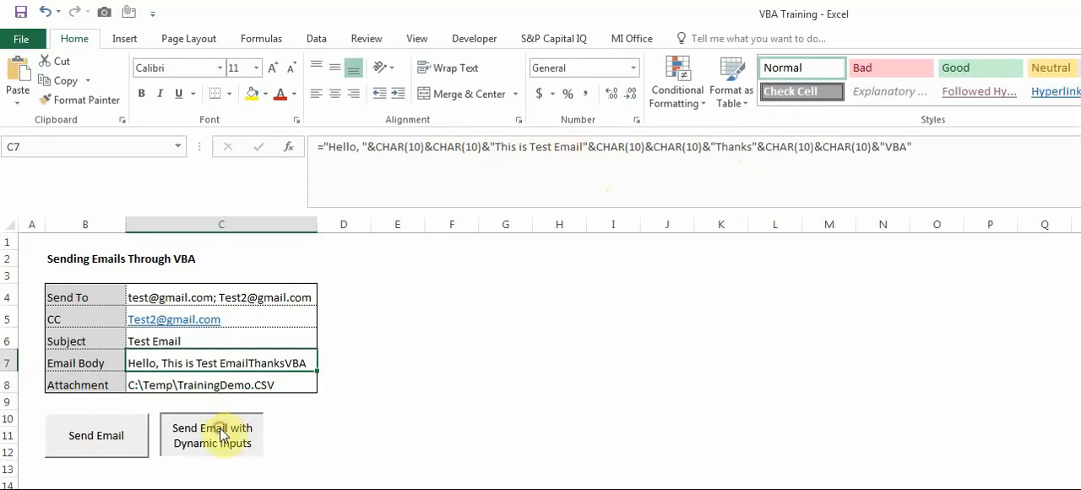
Step: Rerun the dynamic-inputs macro to draft the multi-line Hello/Test Email/Thanks/VBA message, then close the draft
{"action": "left_click", "coordinate": [211, 435]}
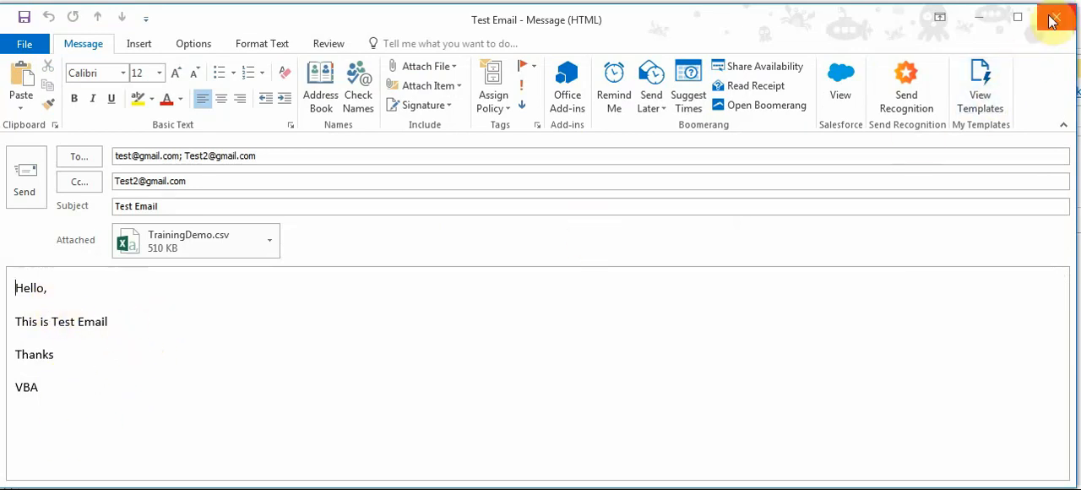
{"action": "left_click", "coordinate": [1055, 19]}
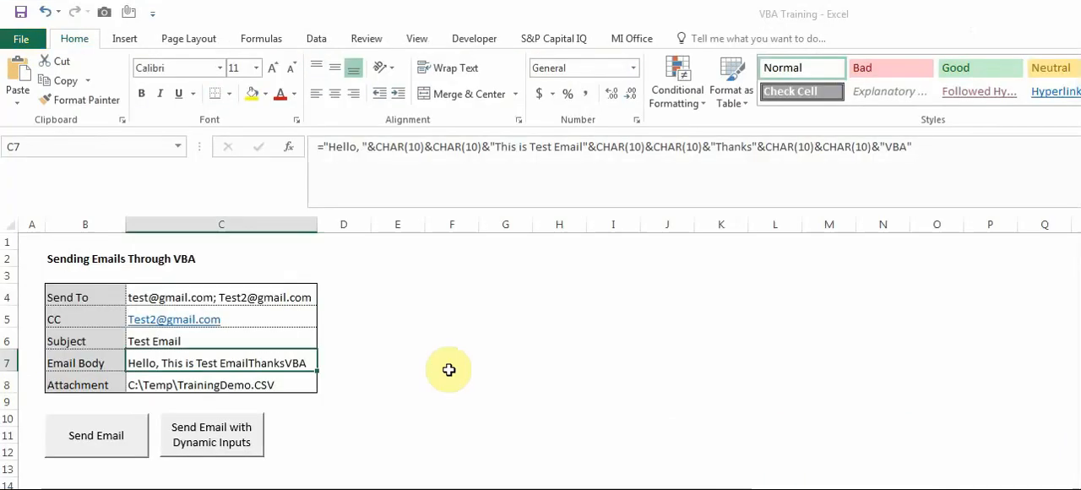
{"action": "mouse_move", "coordinate": [231, 298]}
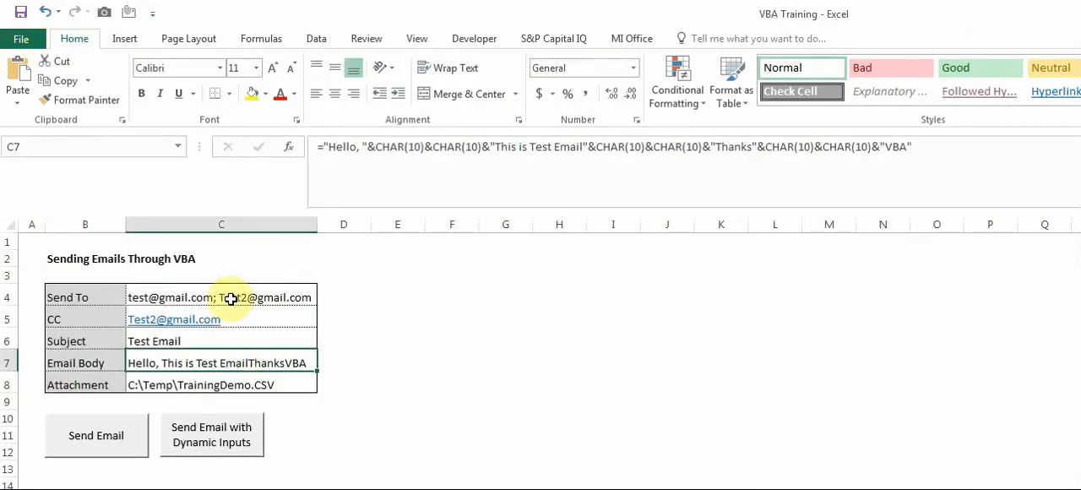